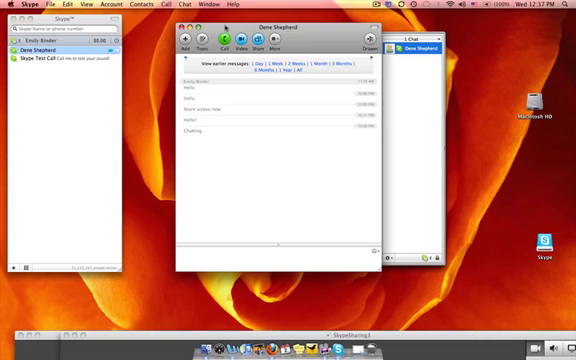
left_click(214, 40)
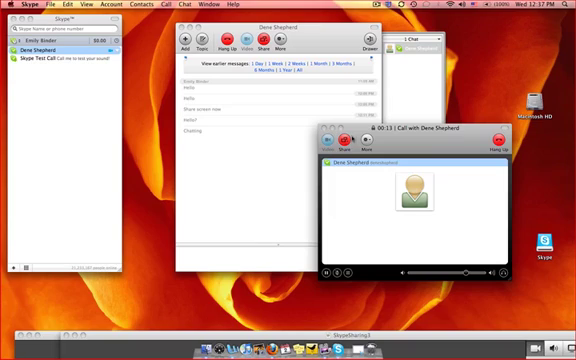
mouse_move(436, 240)
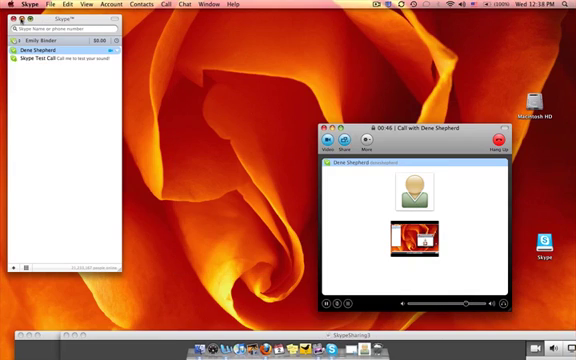
Enlarge Steve's shared screen to full view and follow the Take 2 Digital site to its portfolio.
left_click(22, 18)
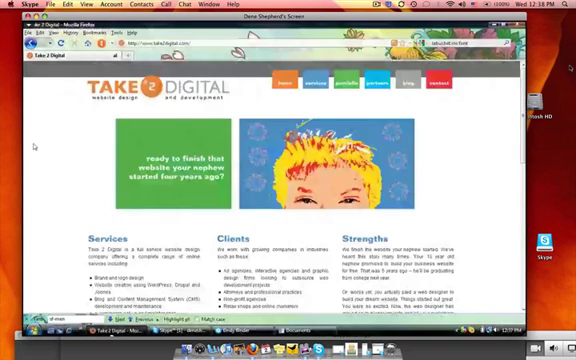
scroll("down", 3)
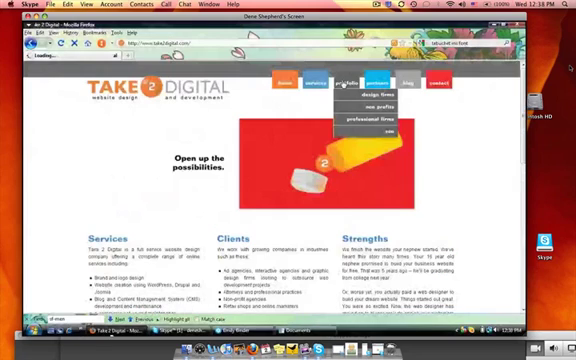
left_click(348, 82)
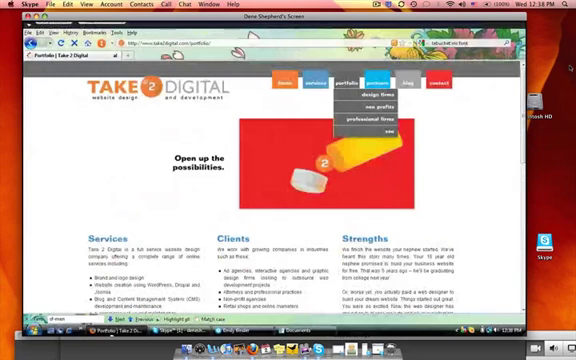